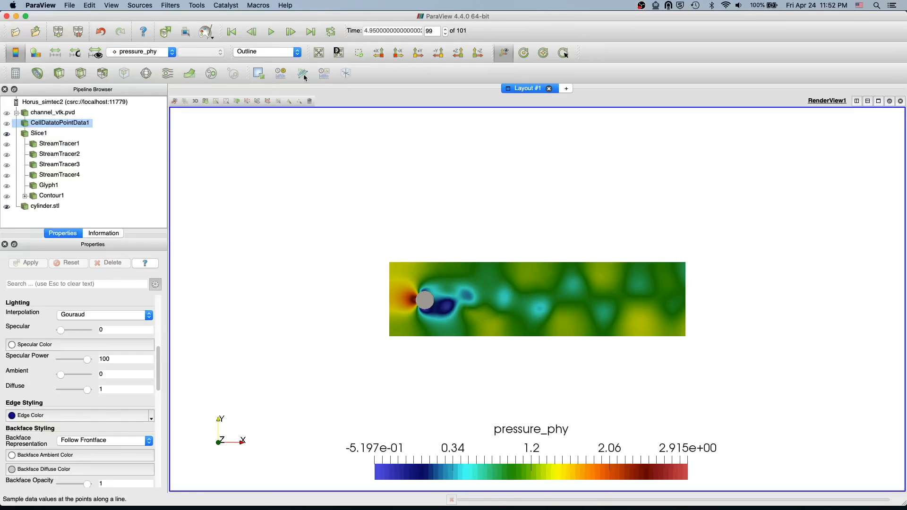
mouse_move(302, 75)
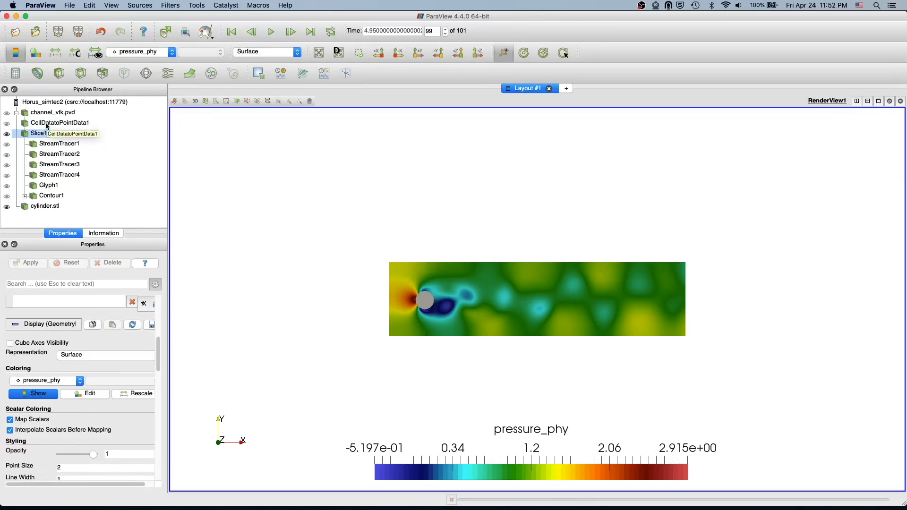
Step: Apply Plot Over Line on the point data from (0, 0.205) to (1.64, 0.205)
left_click(58, 123)
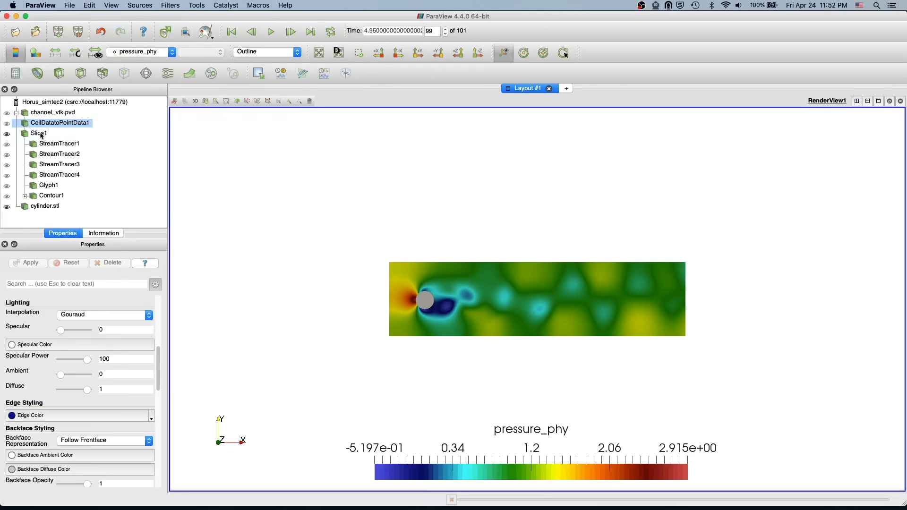
left_click(60, 123)
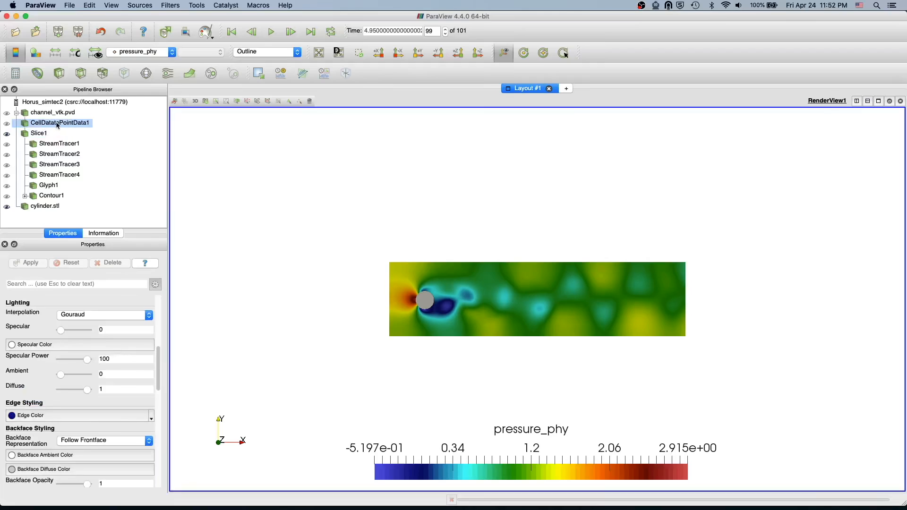
mouse_move(431, 310)
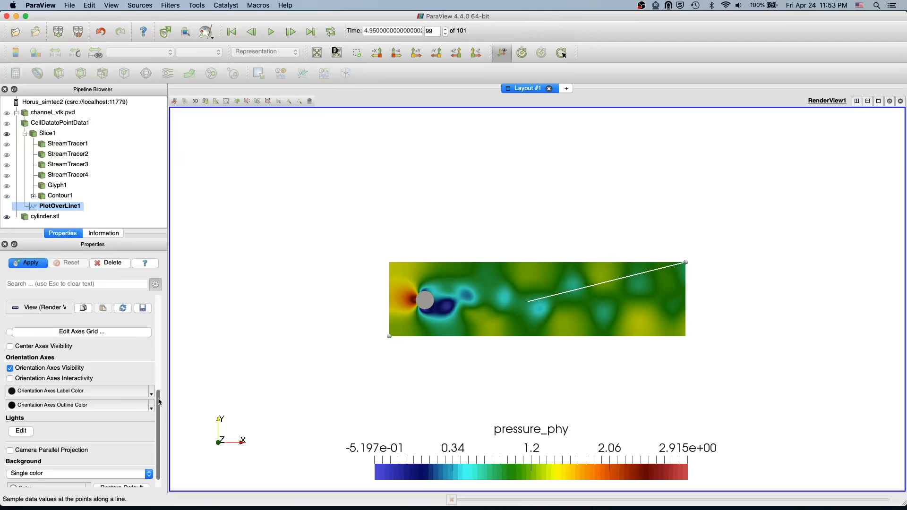
mouse_move(189, 371)
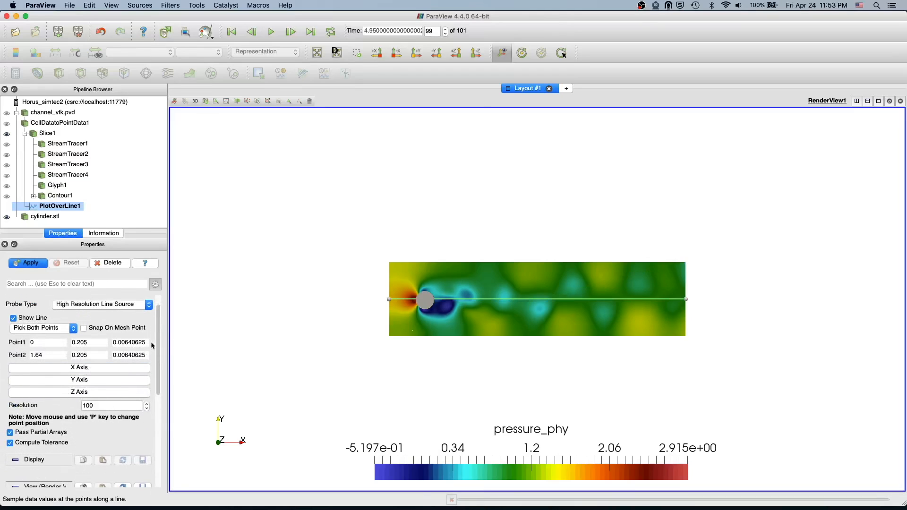
left_click(28, 263)
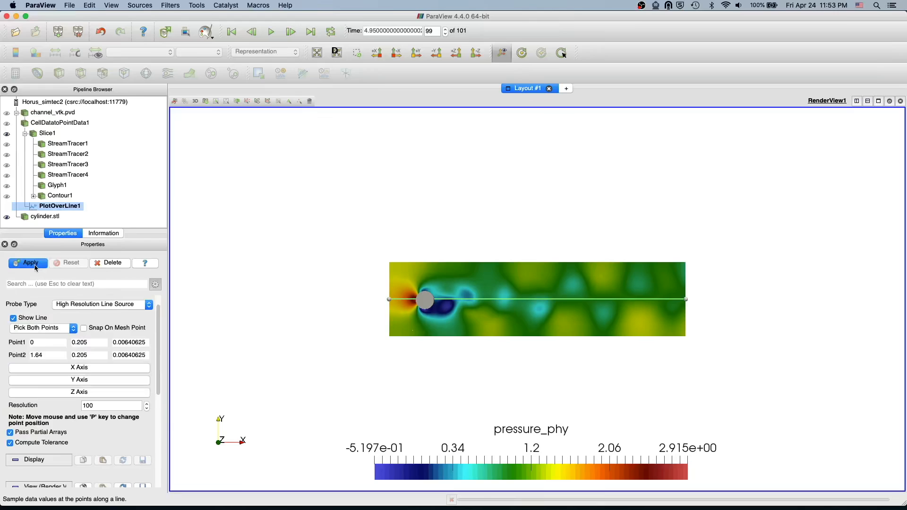
left_click(28, 263)
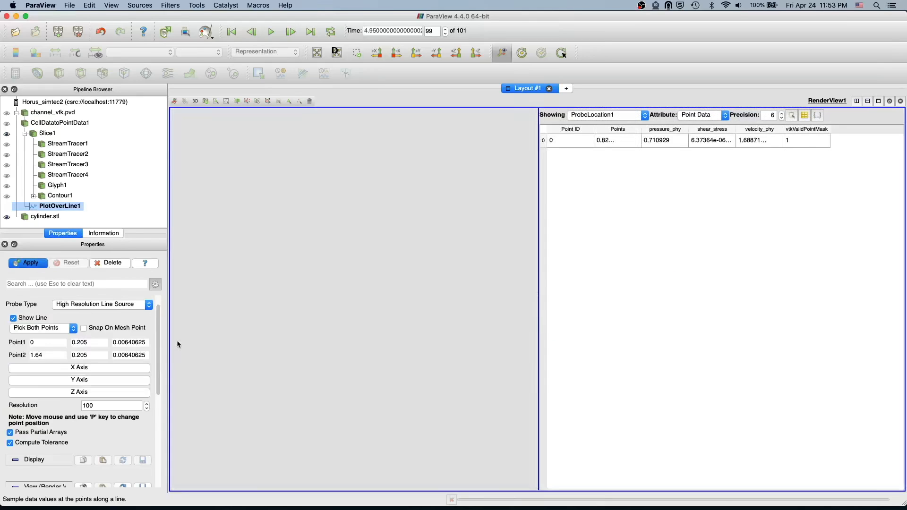
Step: Display the PlotOverLine1 output as a Line Chart View plotting pressure_phy
left_click(27, 263)
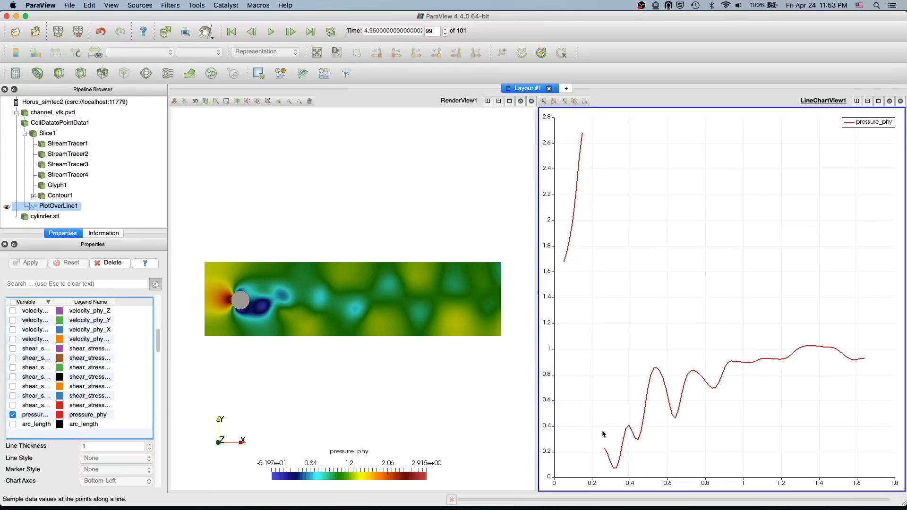
mouse_move(586, 169)
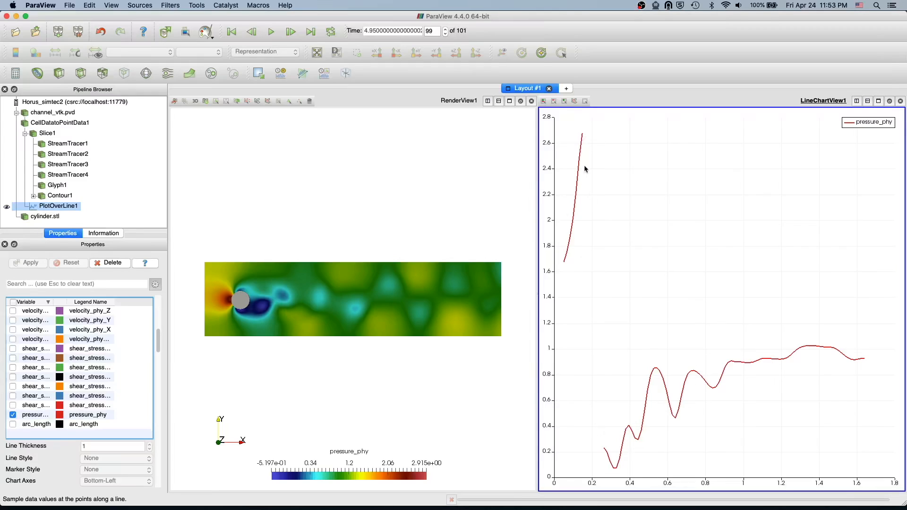
mouse_move(225, 306)
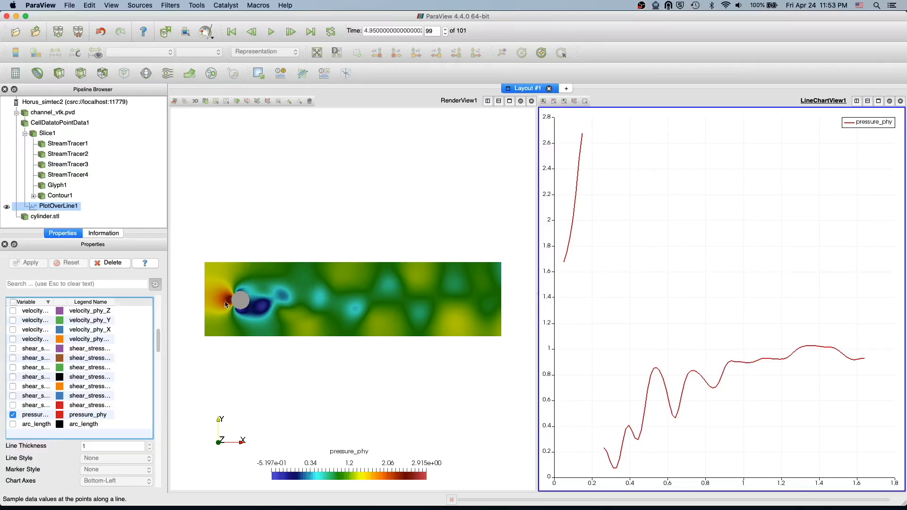
mouse_move(179, 356)
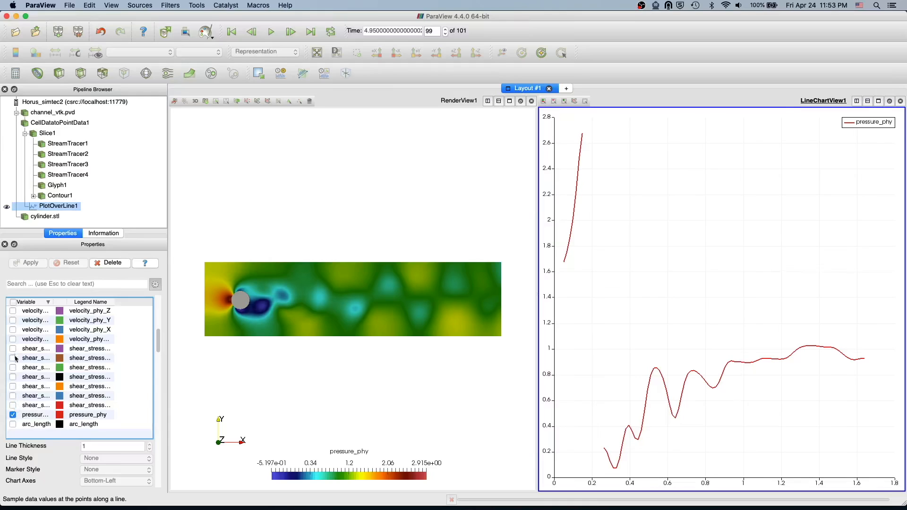
Step: Show only velocity_phy_X in the chart, dropping pressure_phy and briefly toggling velocity_phy_Y
left_click(14, 329)
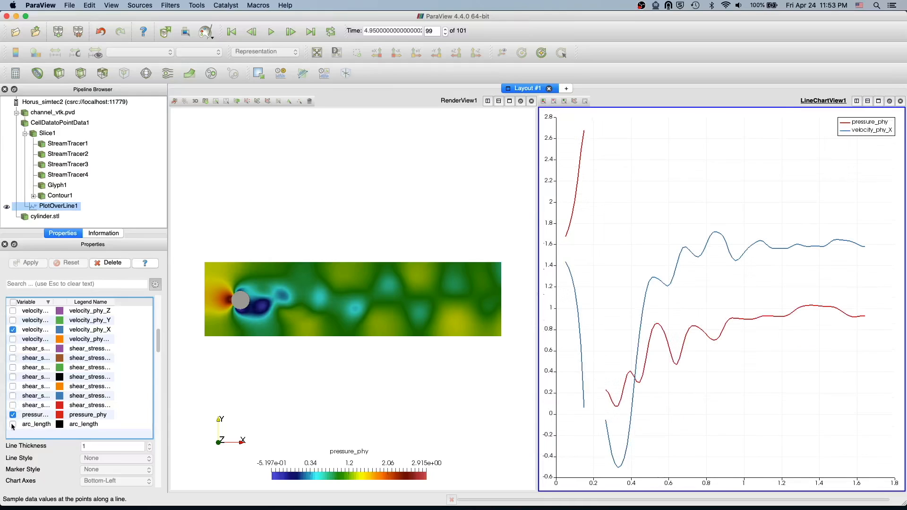
left_click(14, 415)
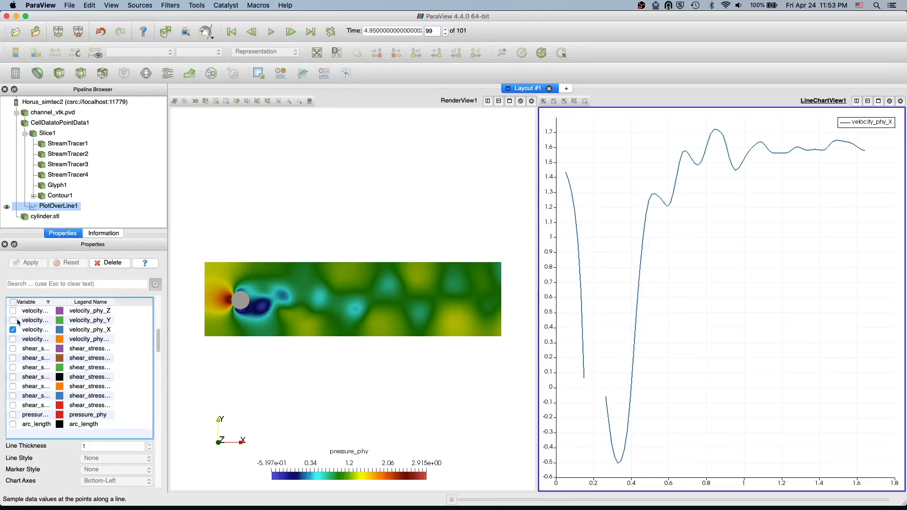
left_click(14, 319)
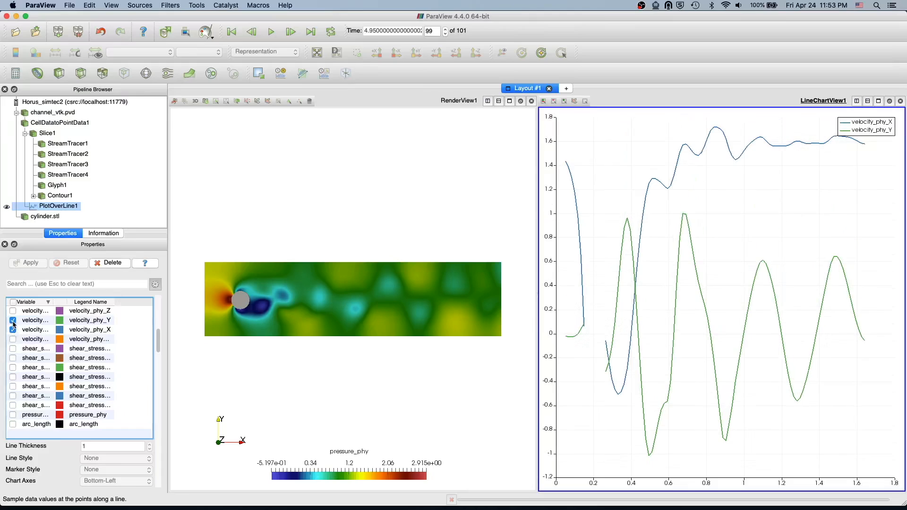
left_click(13, 320)
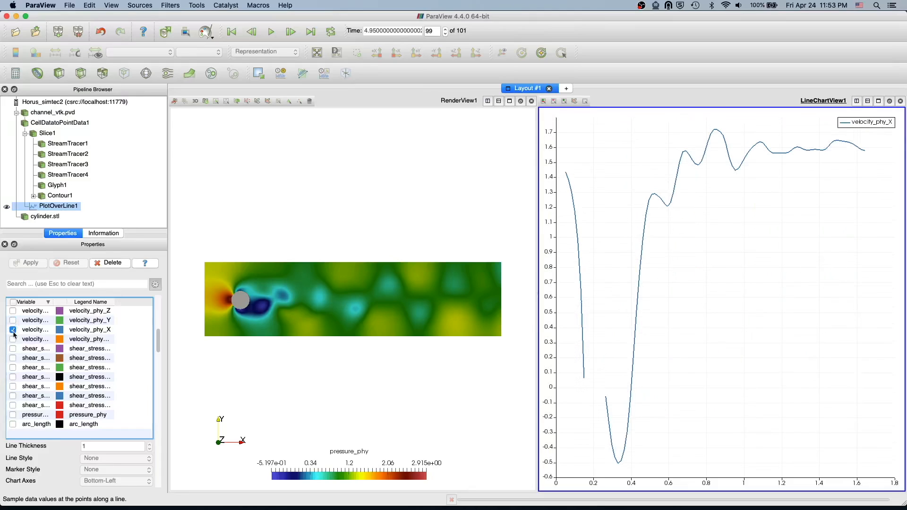
left_click(13, 329)
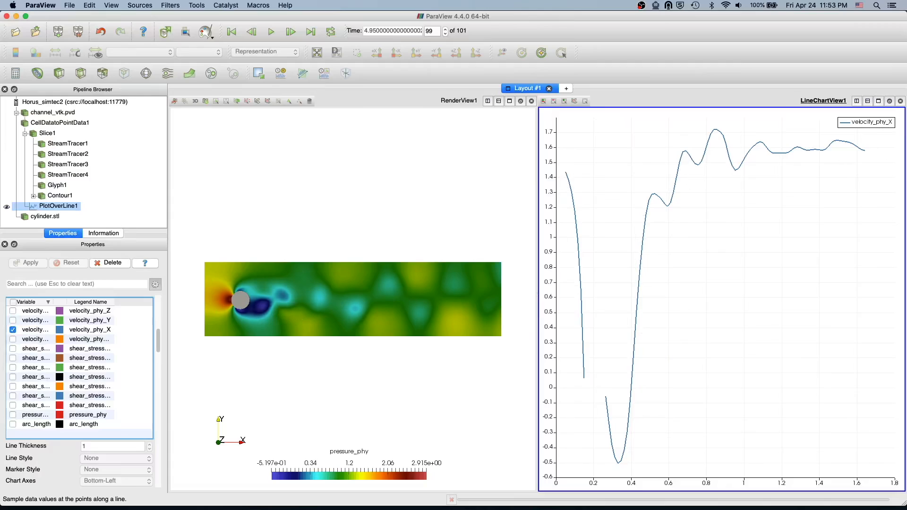
mouse_move(556, 158)
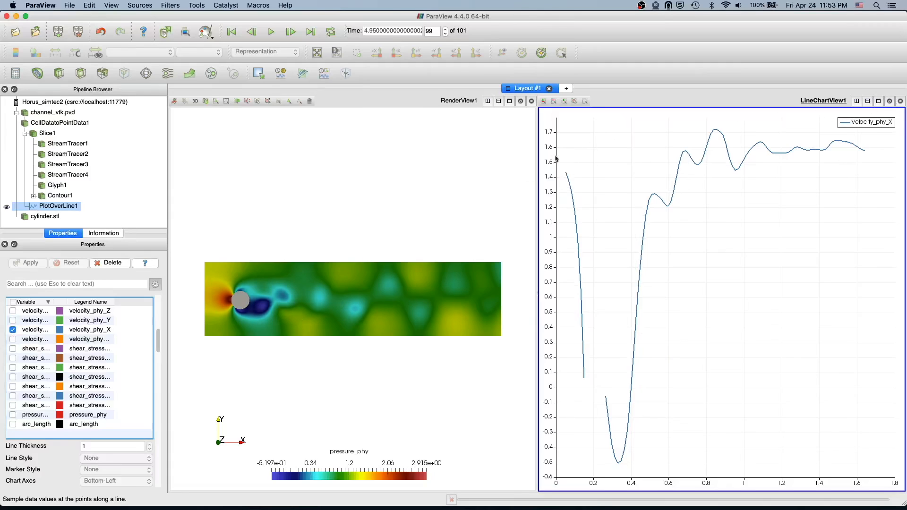
mouse_move(342, 223)
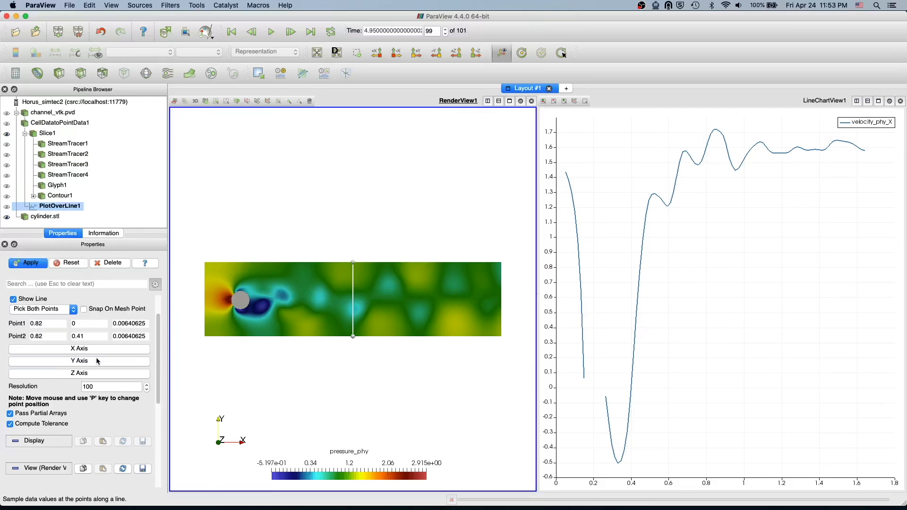
Step: Apply the vertical sampling line at x 0.82 from y 0 to 0.41
left_click(27, 262)
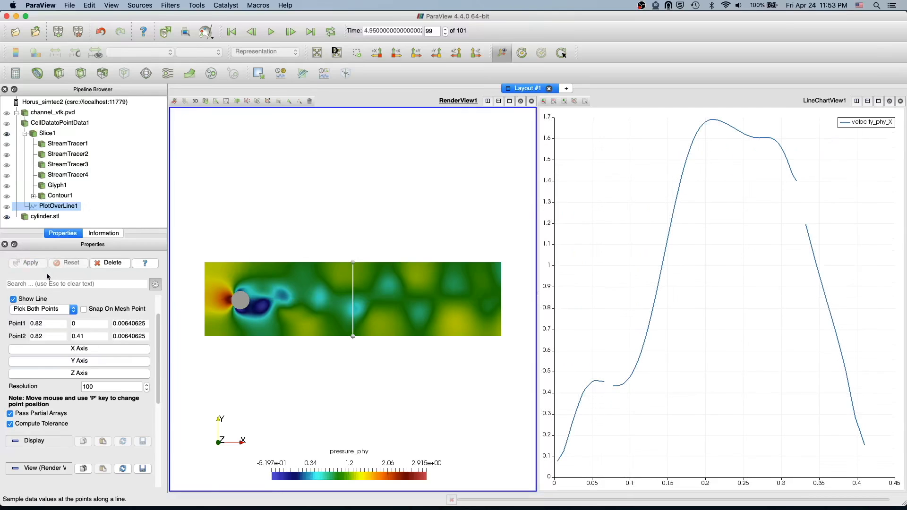